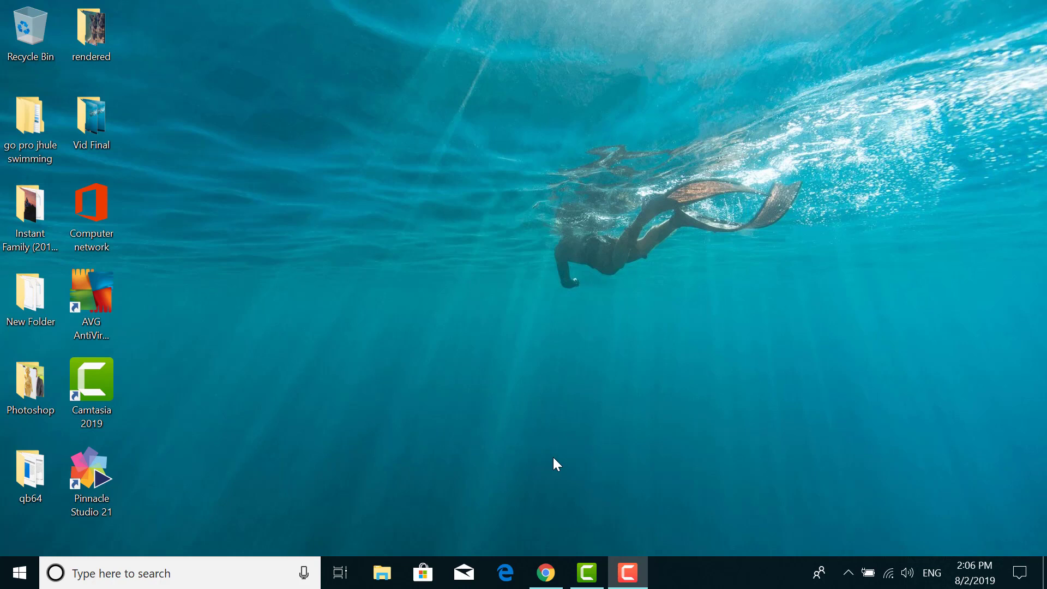
pyautogui.moveTo(563, 477)
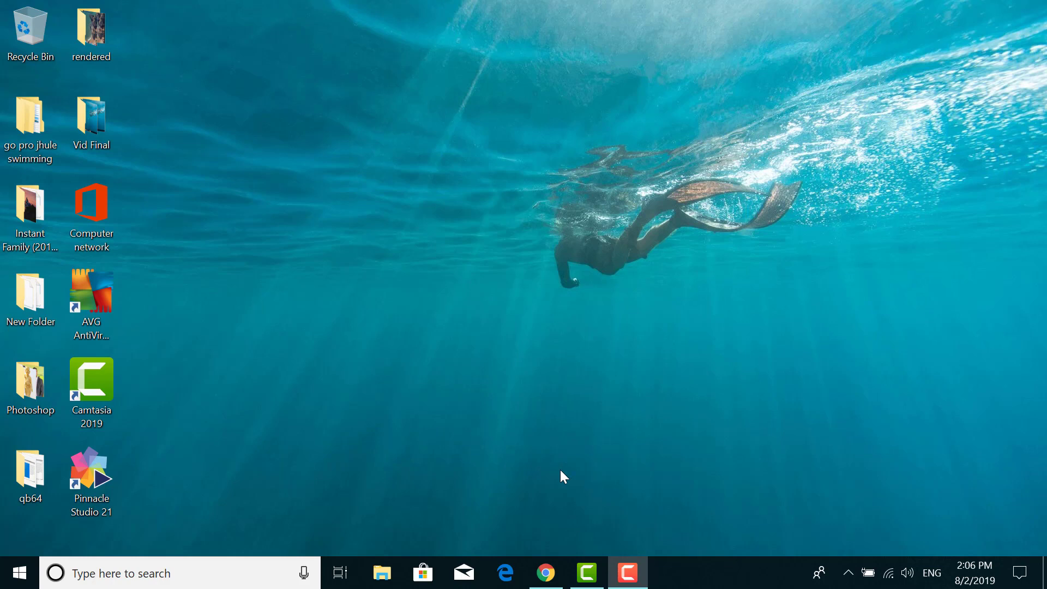
pyautogui.moveTo(641, 463)
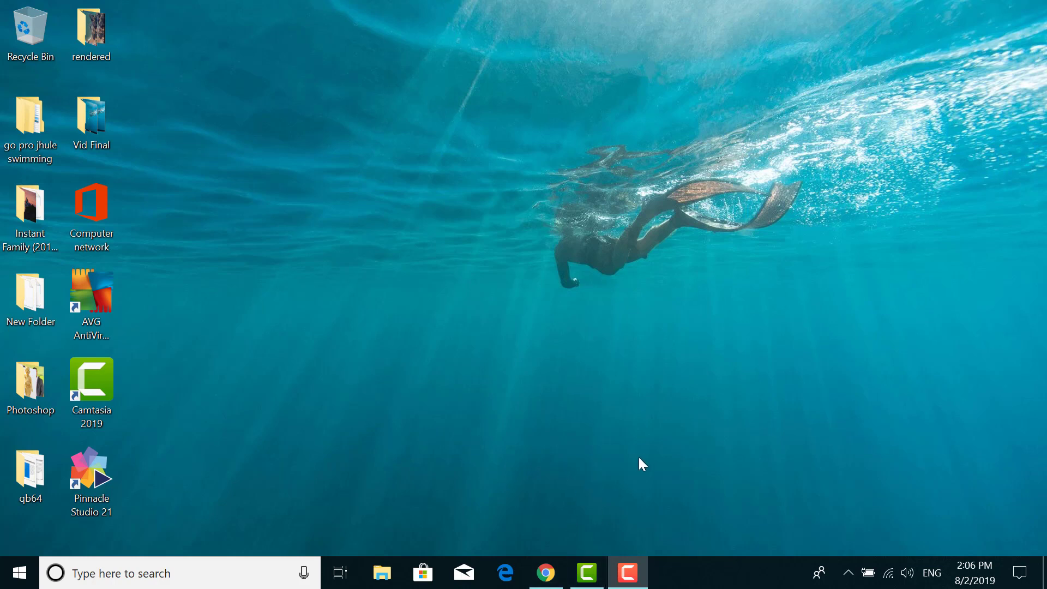
pyautogui.moveTo(545, 573)
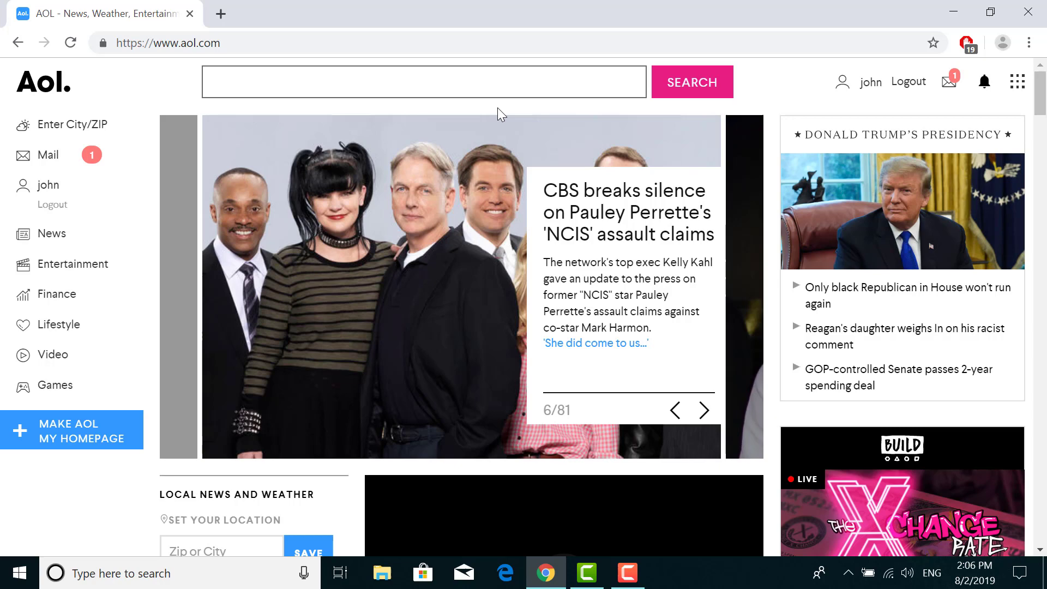
# - From the AOL homepage, go to the account settings via the signed-in account name
pyautogui.click(703, 412)
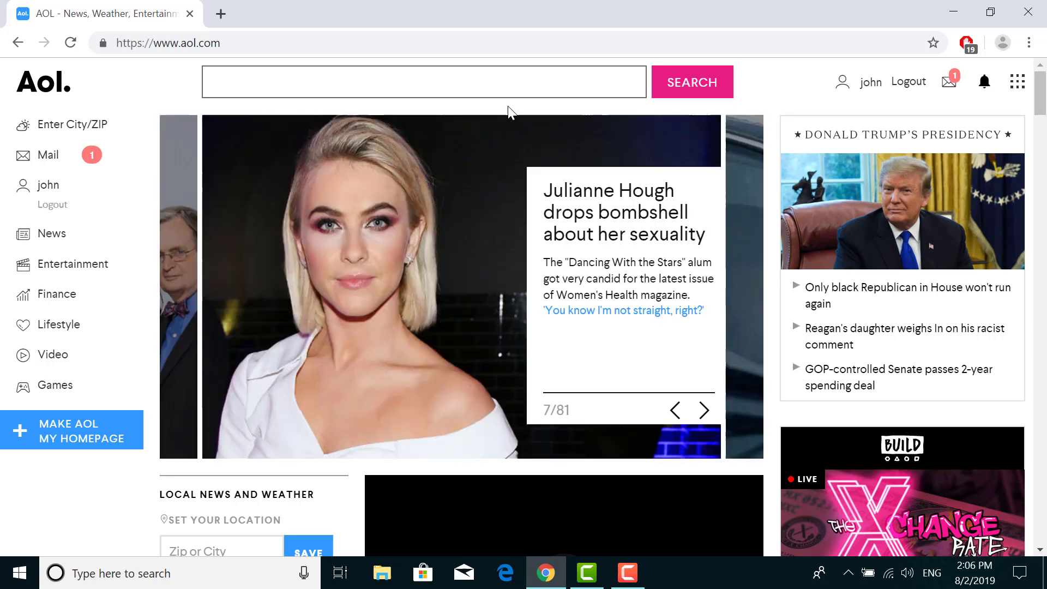
pyautogui.click(703, 410)
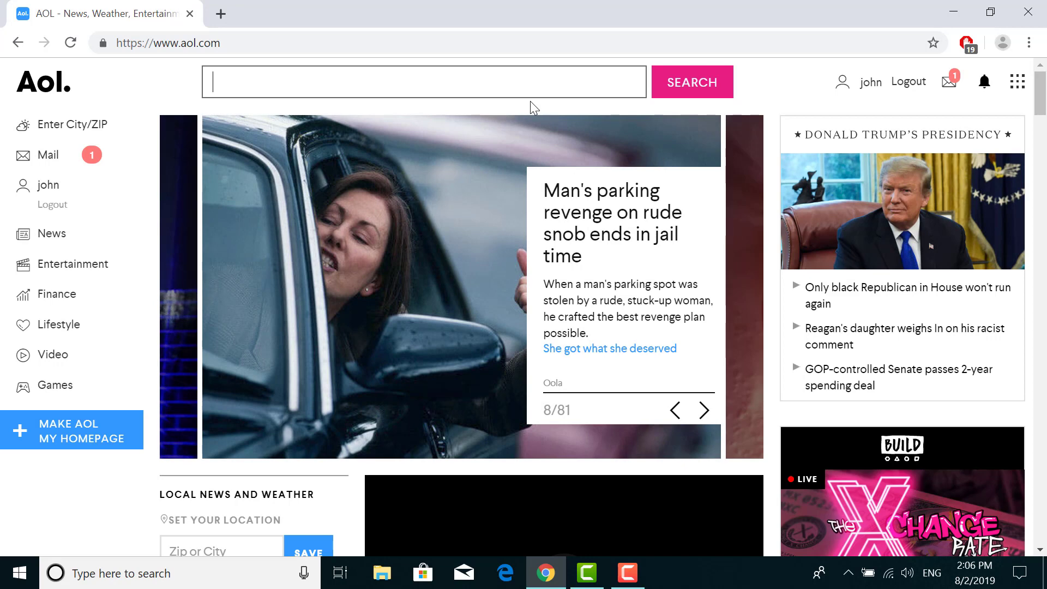
pyautogui.click(704, 410)
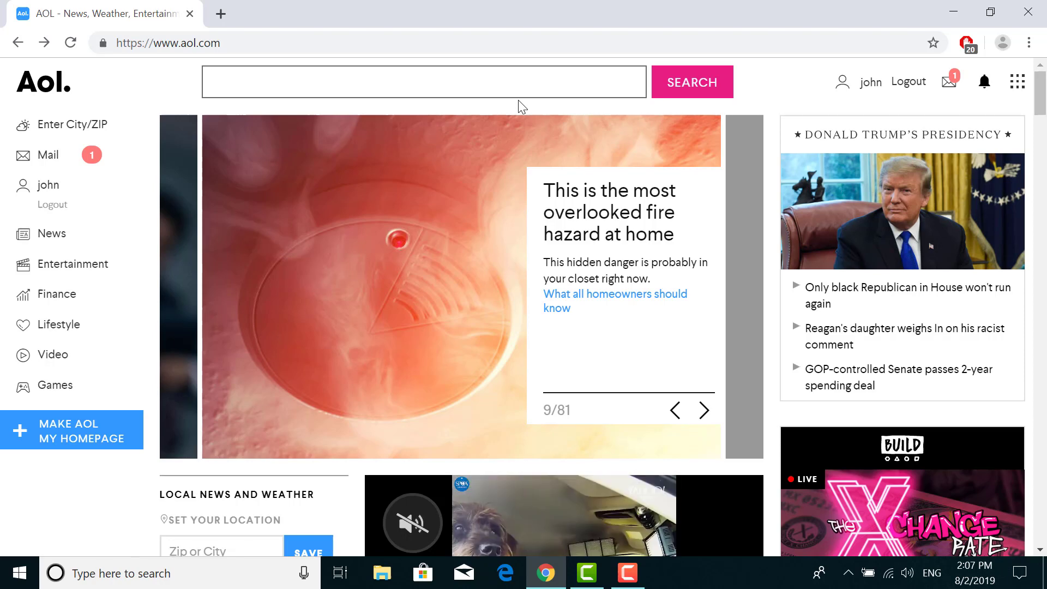
pyautogui.click(702, 411)
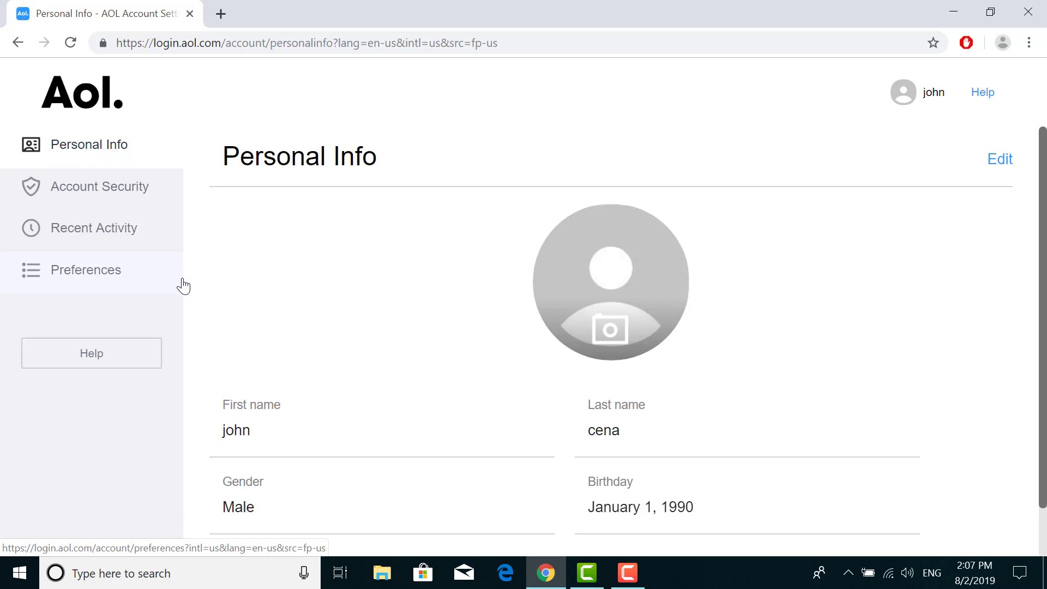
pyautogui.moveTo(415, 355)
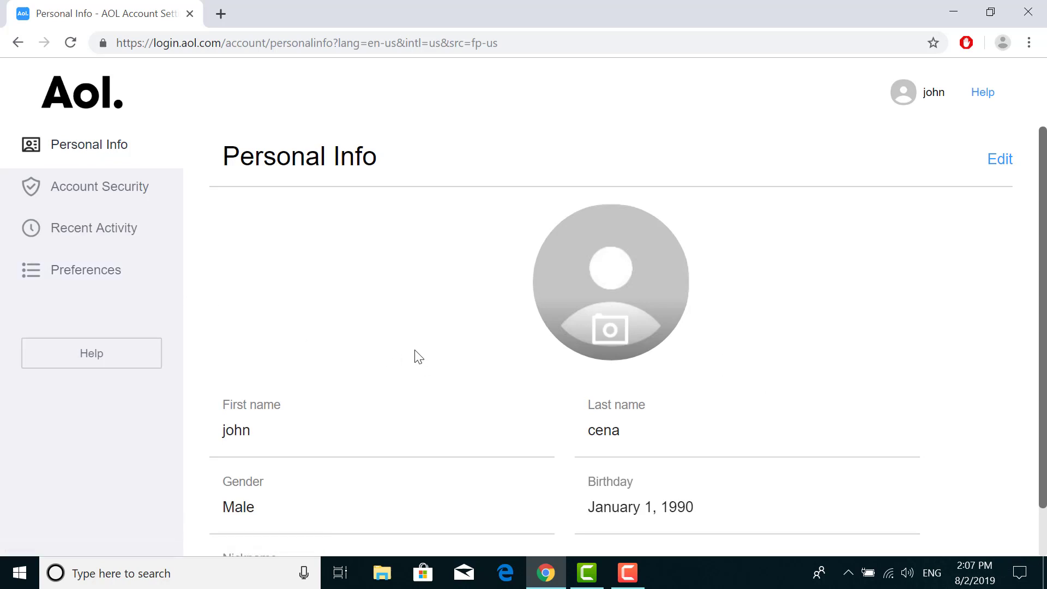
pyautogui.moveTo(412, 166)
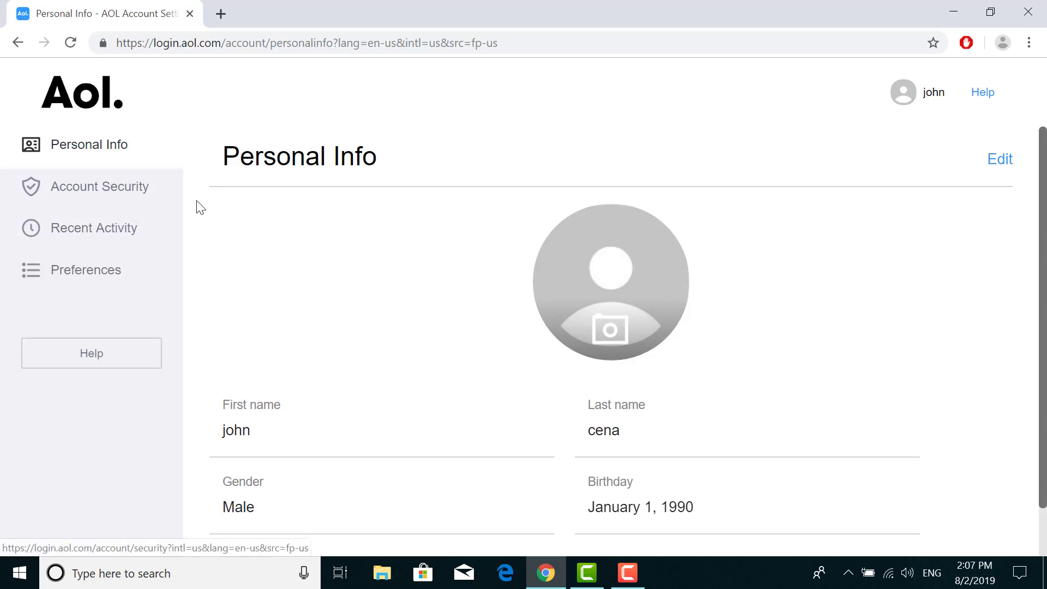
pyautogui.moveTo(166, 296)
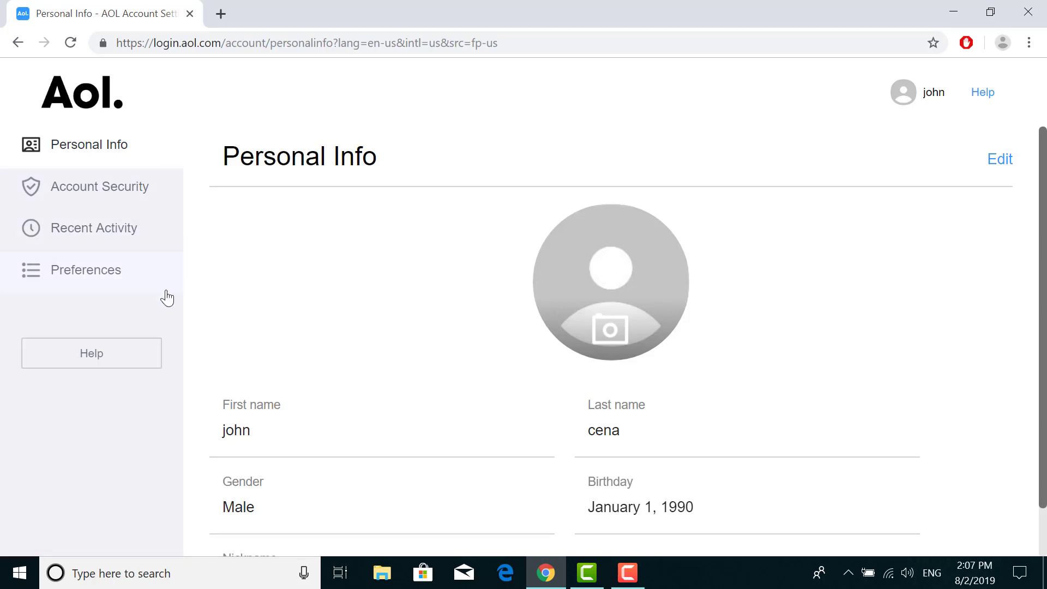
pyautogui.moveTo(147, 232)
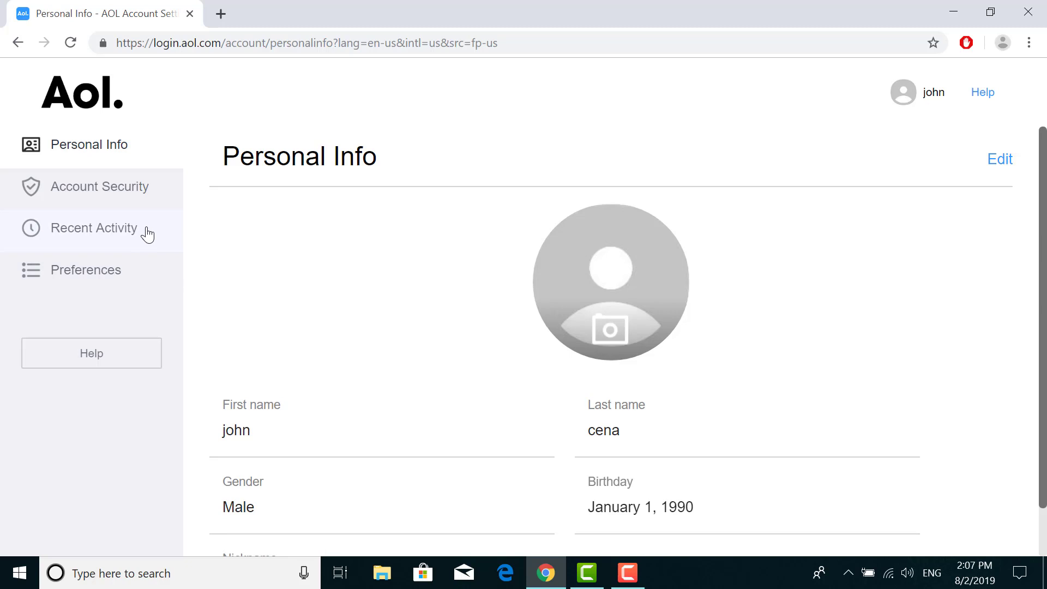
# - Choose Account Security in the left sidebar of the Personal Info page
pyautogui.click(99, 187)
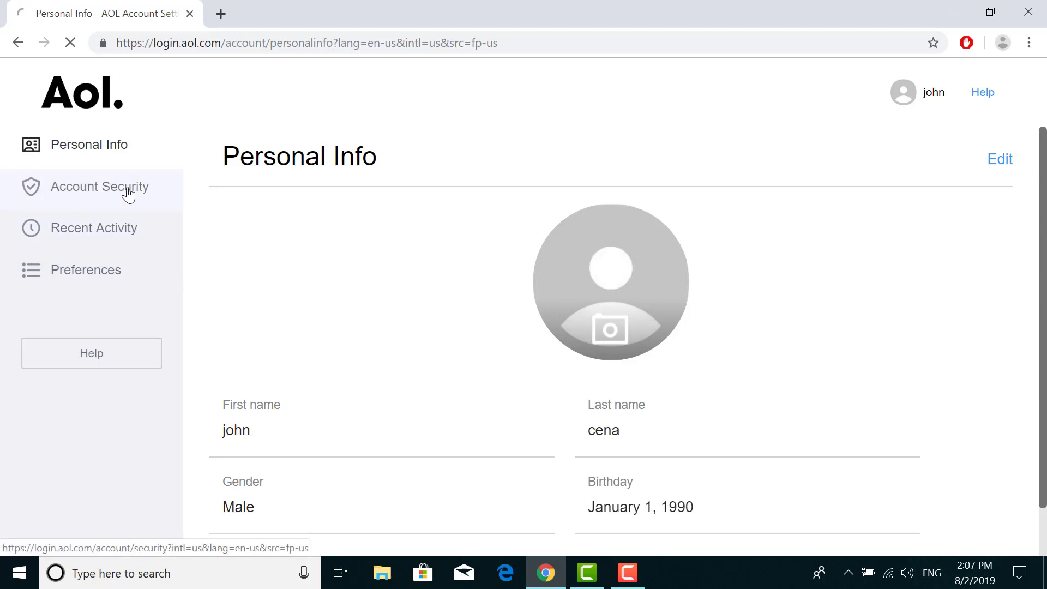
pyautogui.click(98, 187)
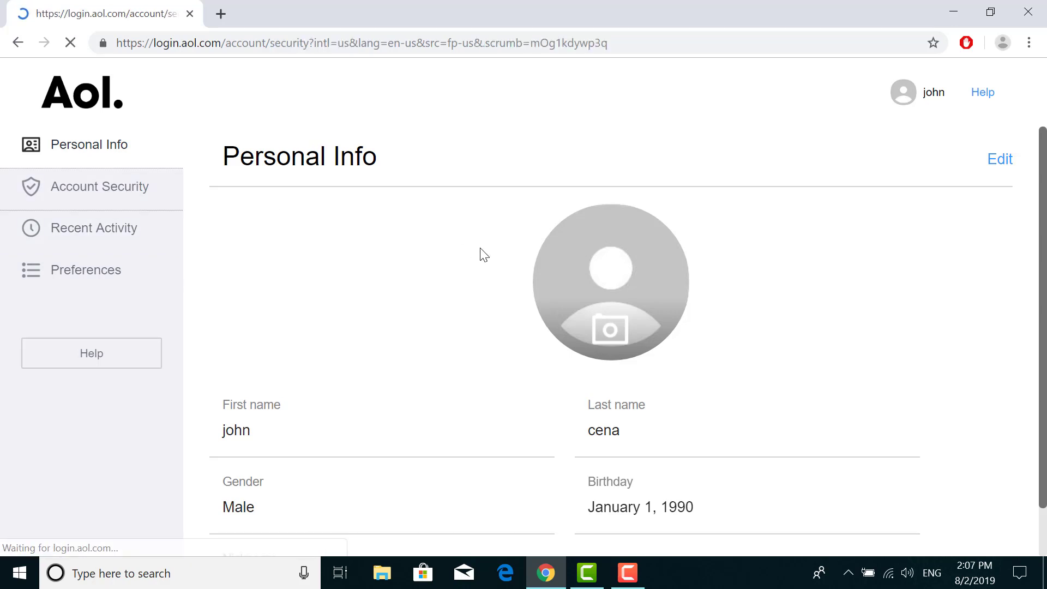
# - Start Change password and pass the "I'm not a robot" check to reach the new-password form
pyautogui.click(99, 187)
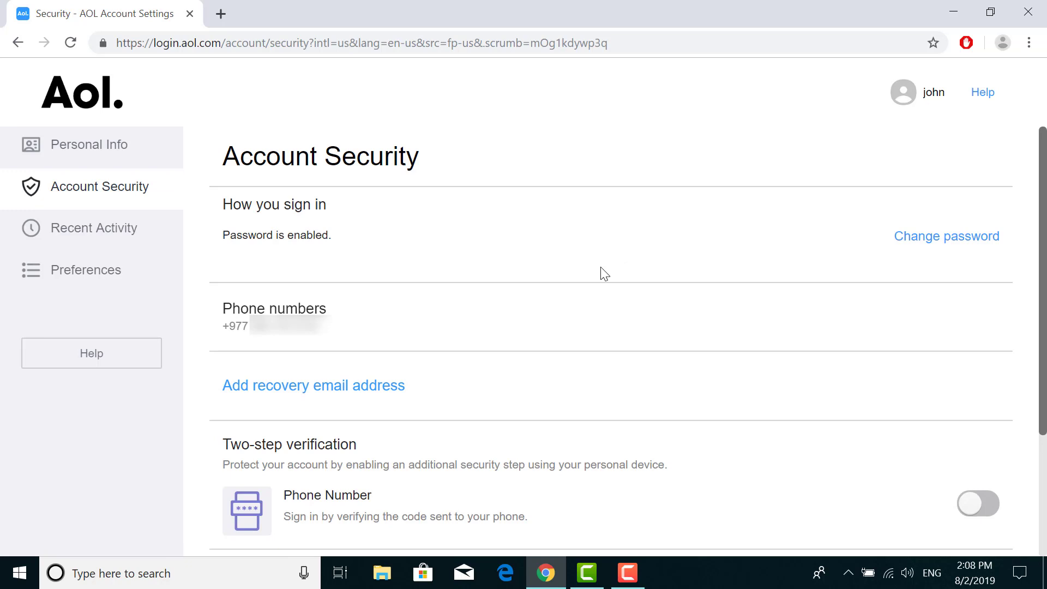
pyautogui.moveTo(1031, 304)
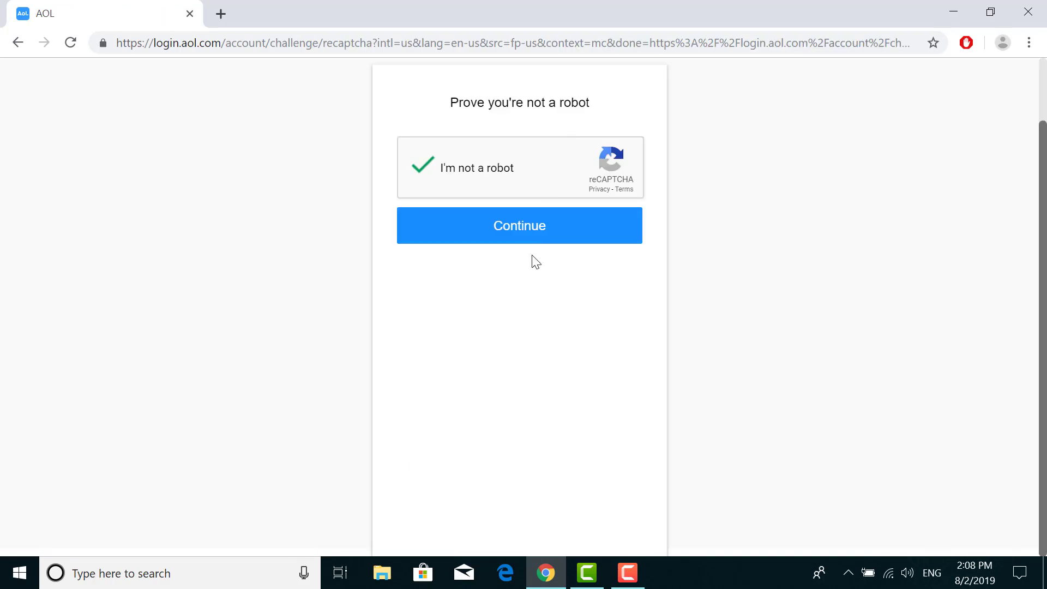
pyautogui.click(519, 225)
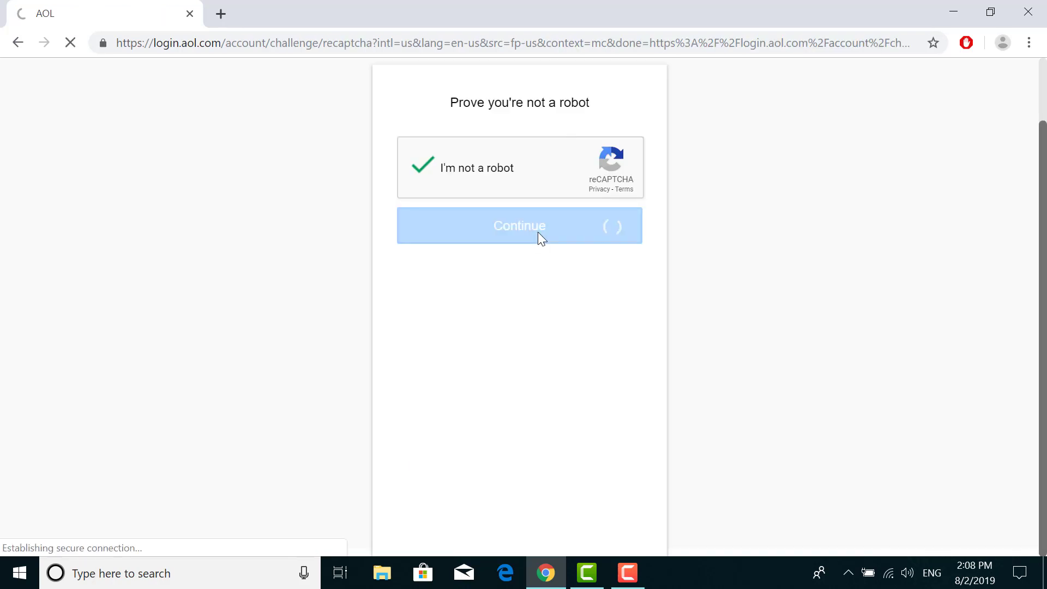
pyautogui.click(520, 225)
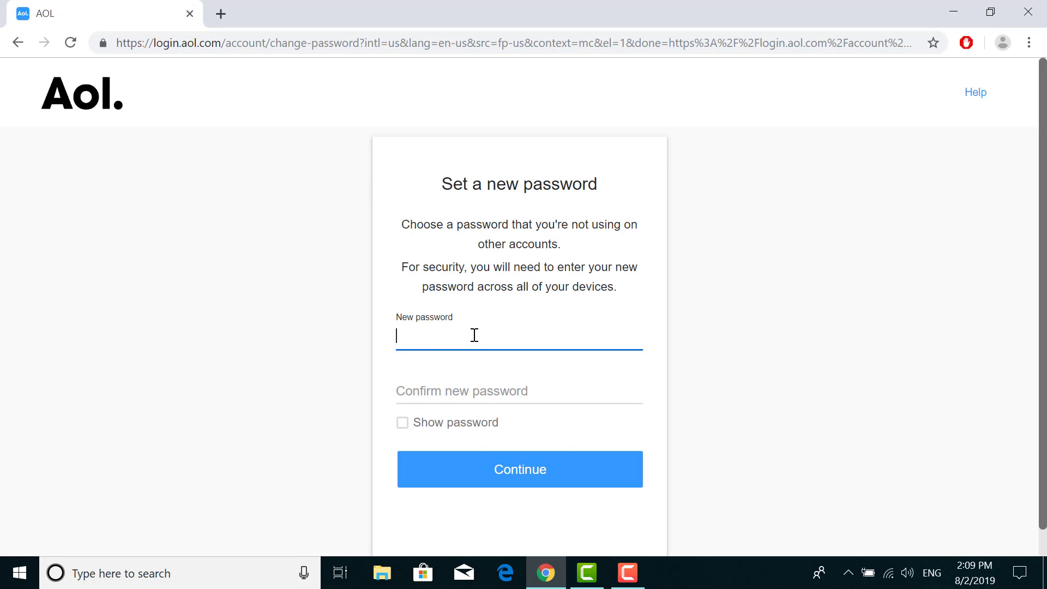
pyautogui.moveTo(442, 333)
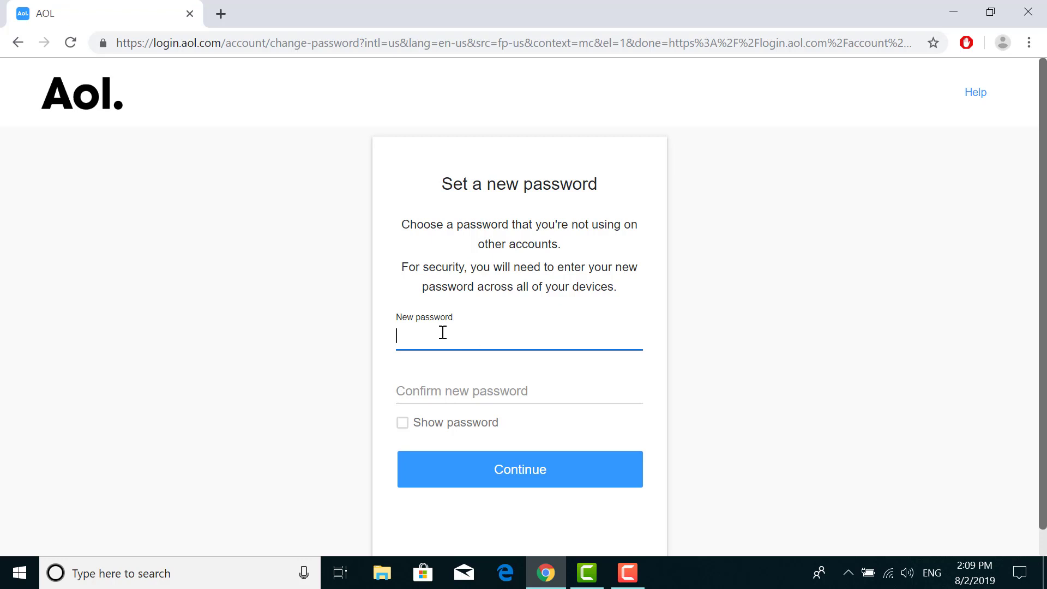
pyautogui.moveTo(545, 336)
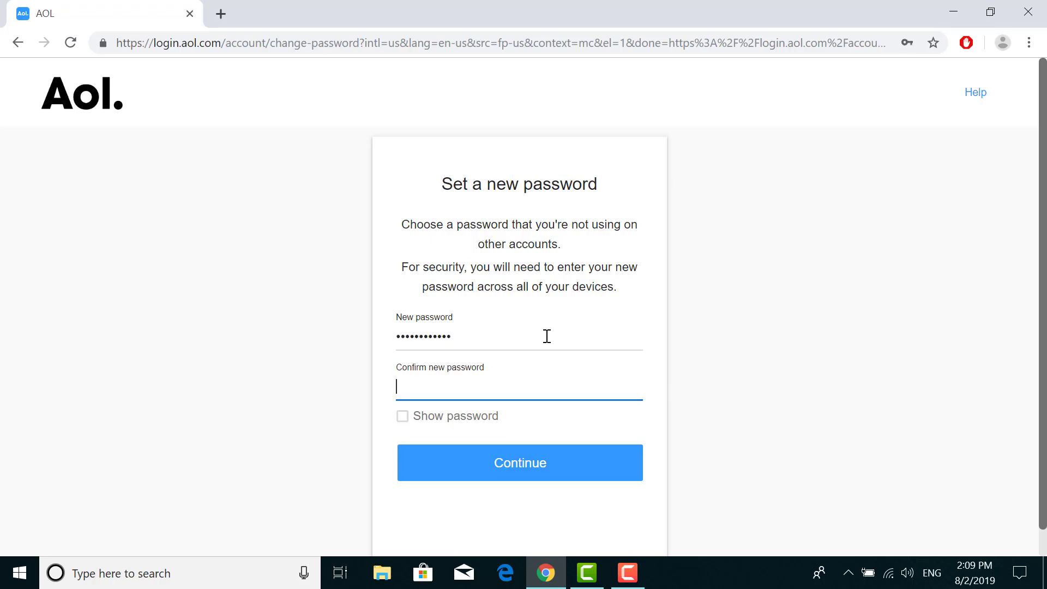
pyautogui.moveTo(493, 331)
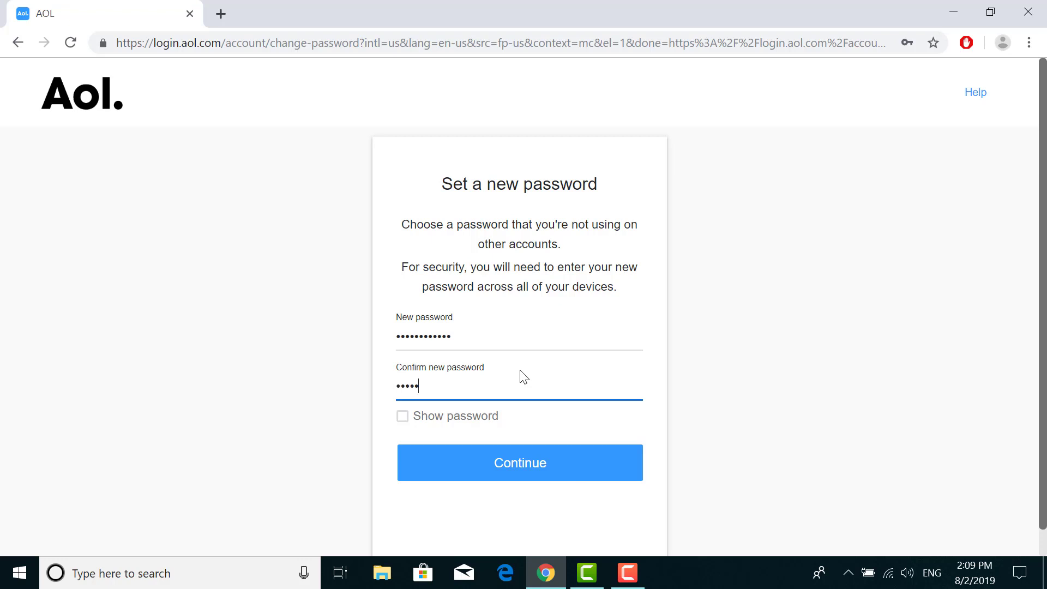
# - Enter the new password in both password fields and continue to submit it
pyautogui.write('password')
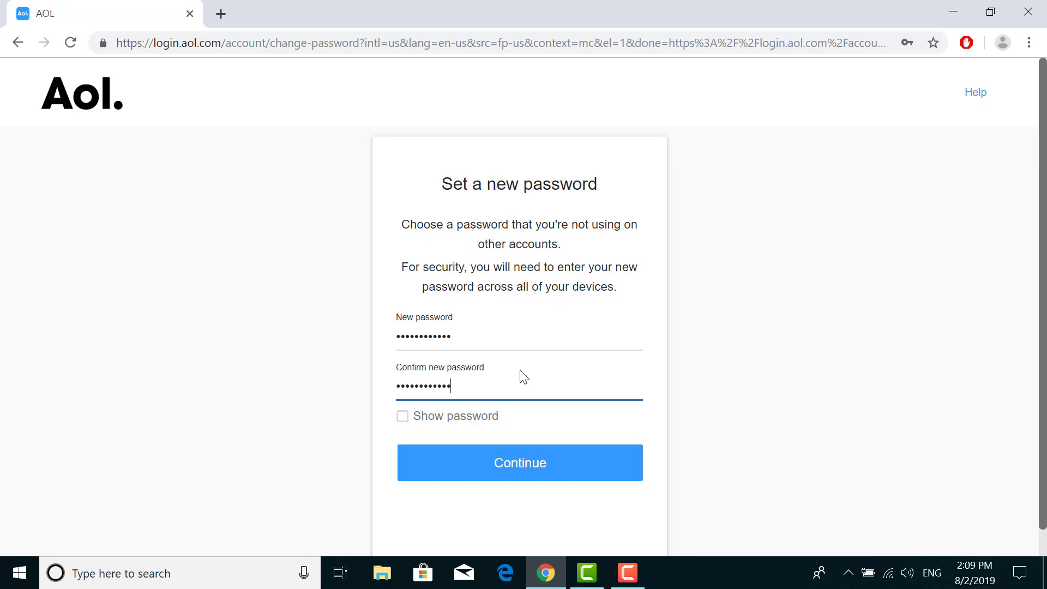
pyautogui.moveTo(532, 482)
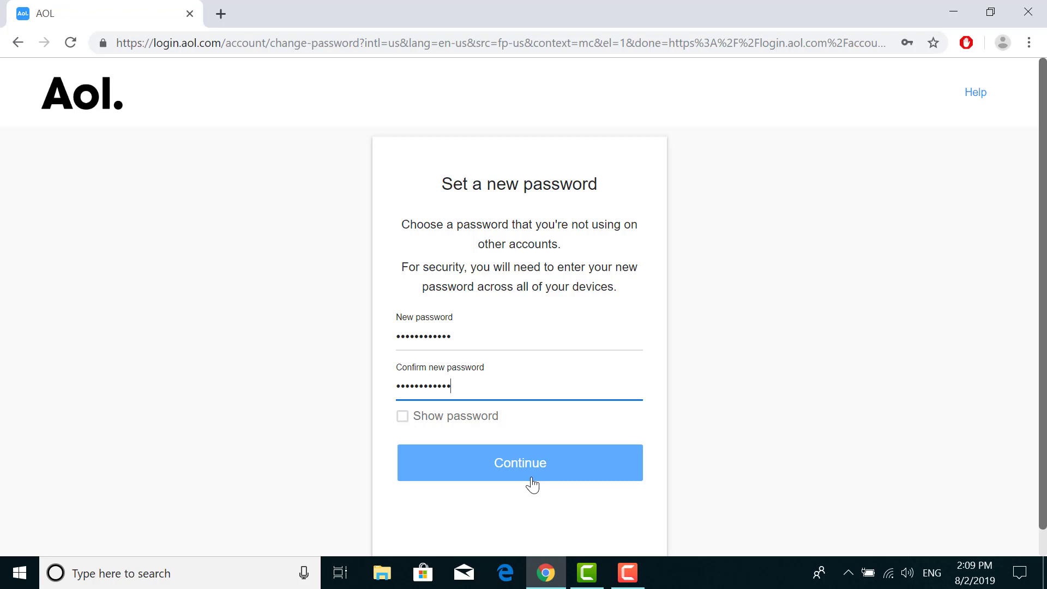
pyautogui.click(520, 462)
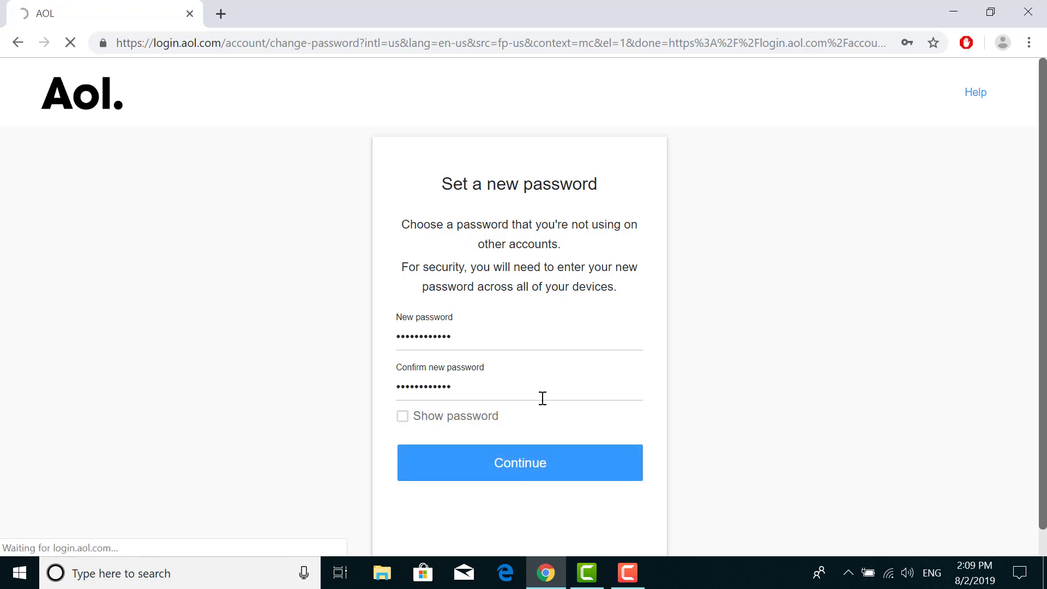
# - Land back on the Account Security page showing password sign-in enabled
pyautogui.click(520, 463)
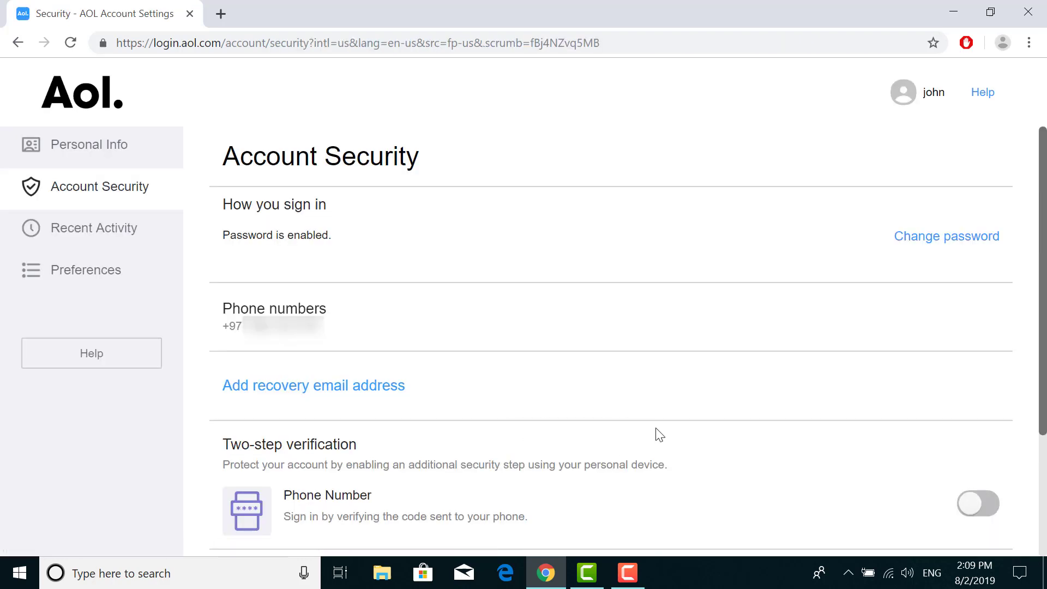
pyautogui.moveTo(624, 352)
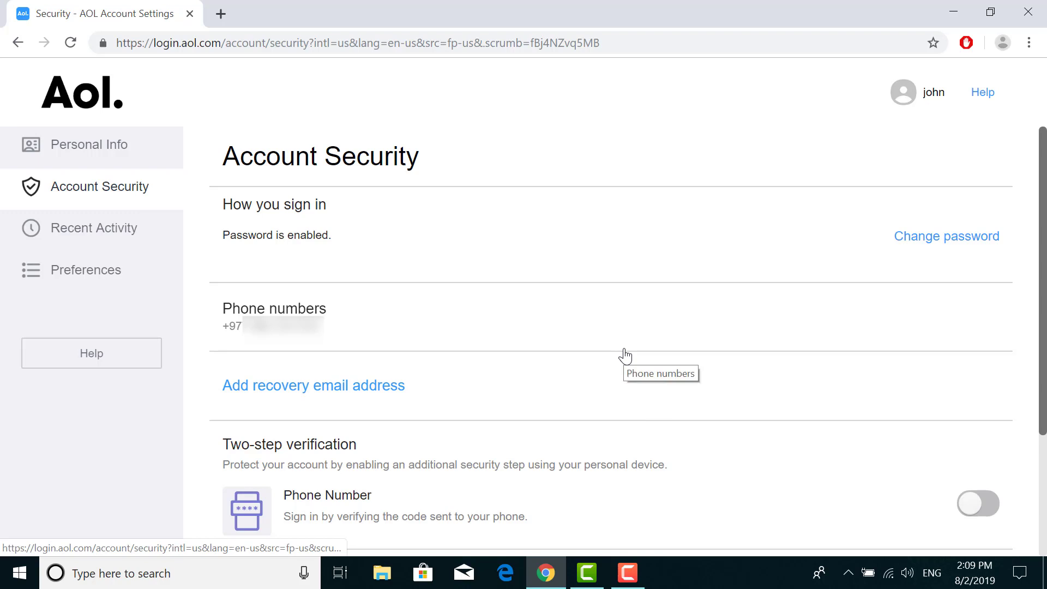